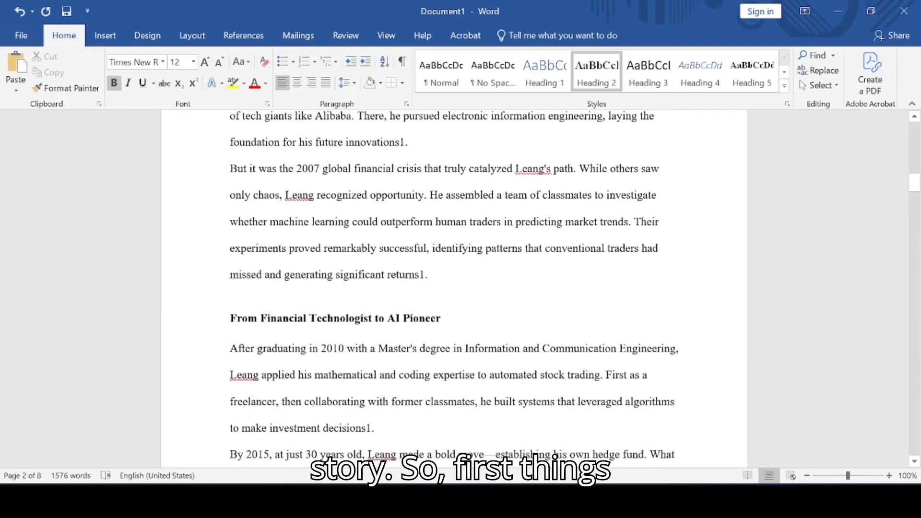
Step: Show the Navigation Pane from the View ribbon, listing the biography's pages as thumbnails
{"action": "scroll", "scroll_direction": "down", "scroll_amount": 3}
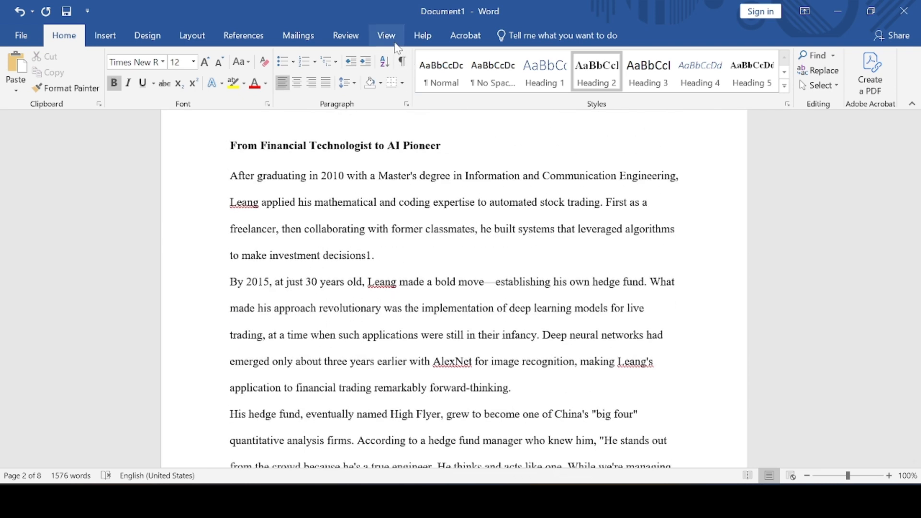
{"action": "left_click", "coordinate": [386, 35]}
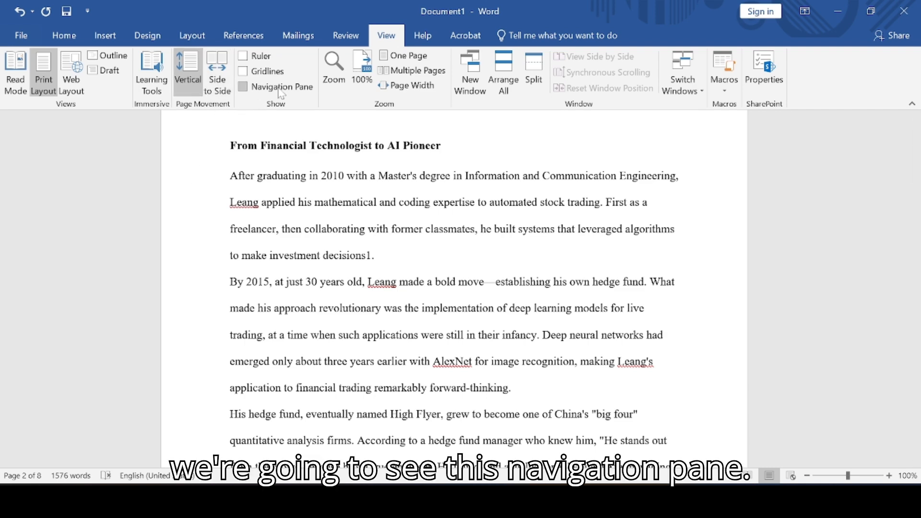
{"action": "mouse_move", "coordinate": [263, 92]}
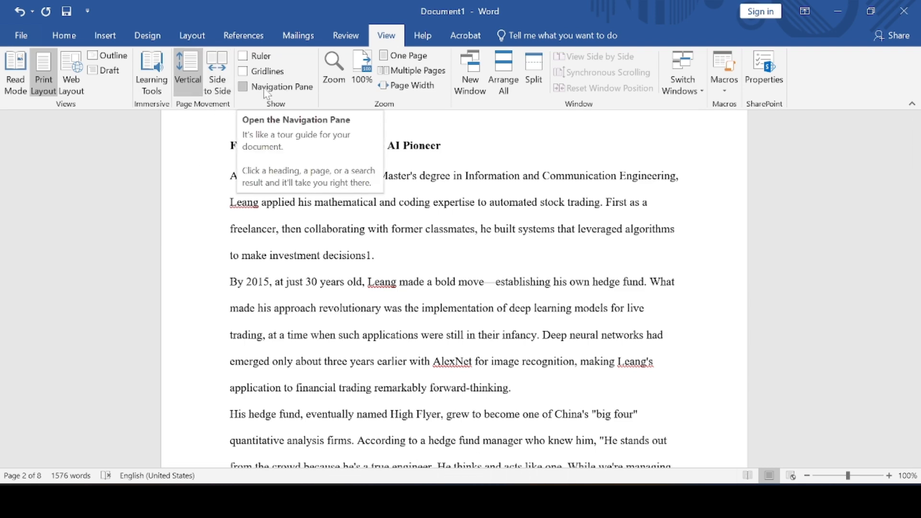
{"action": "left_click", "coordinate": [242, 87]}
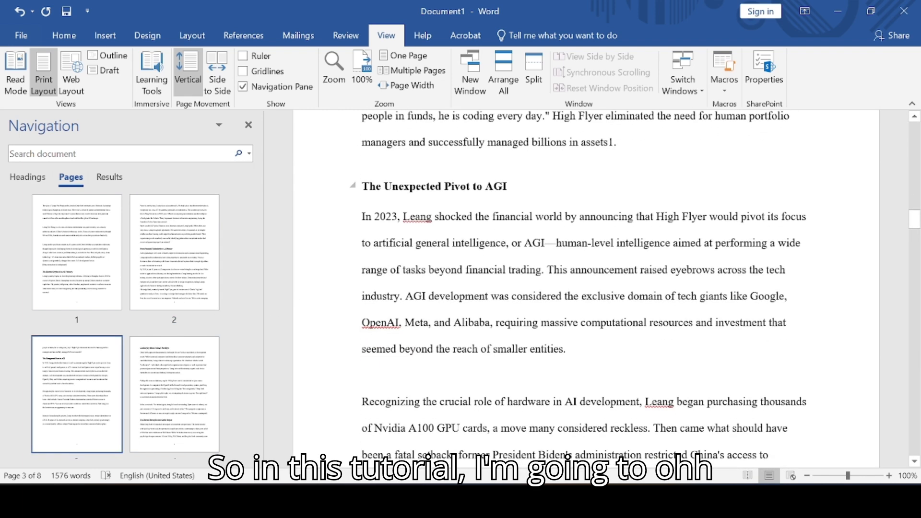
{"action": "mouse_move", "coordinate": [64, 35]}
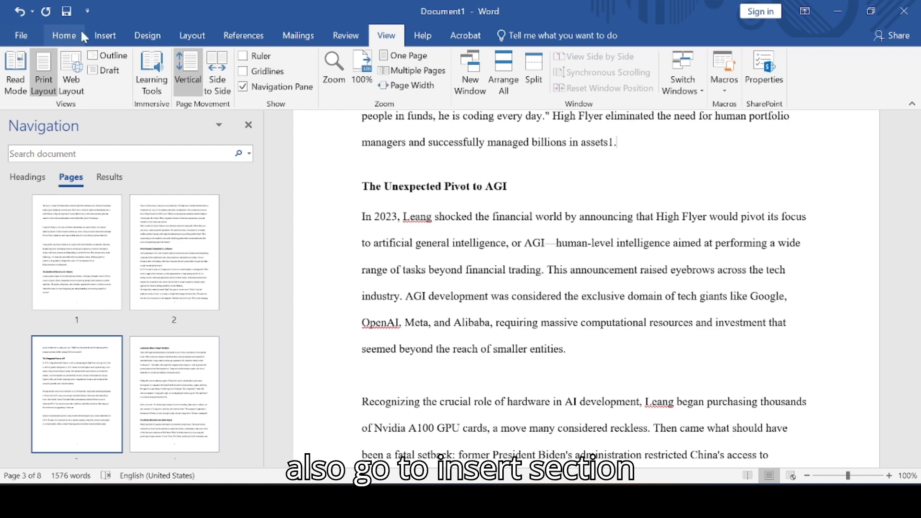
Step: Insert blank pages from the Insert ribbon, growing the biography to 13 pages
{"action": "left_click", "coordinate": [105, 36]}
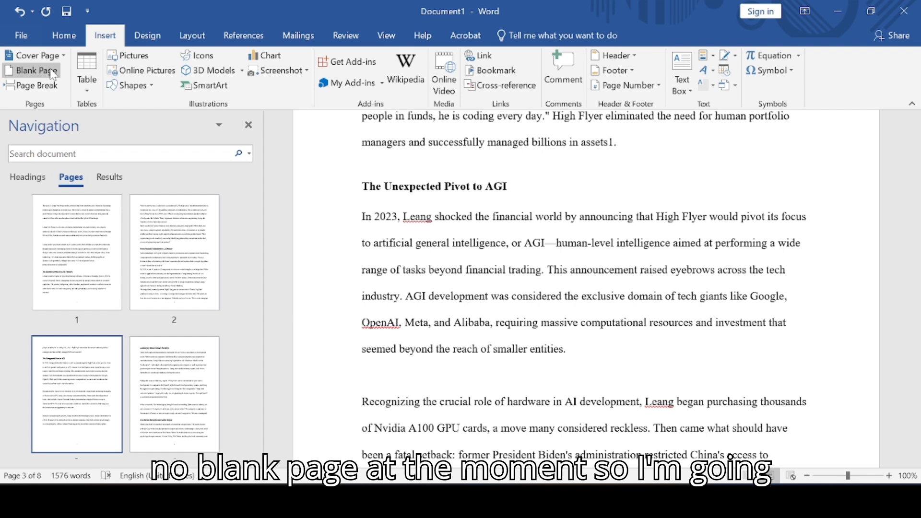
{"action": "mouse_move", "coordinate": [33, 70]}
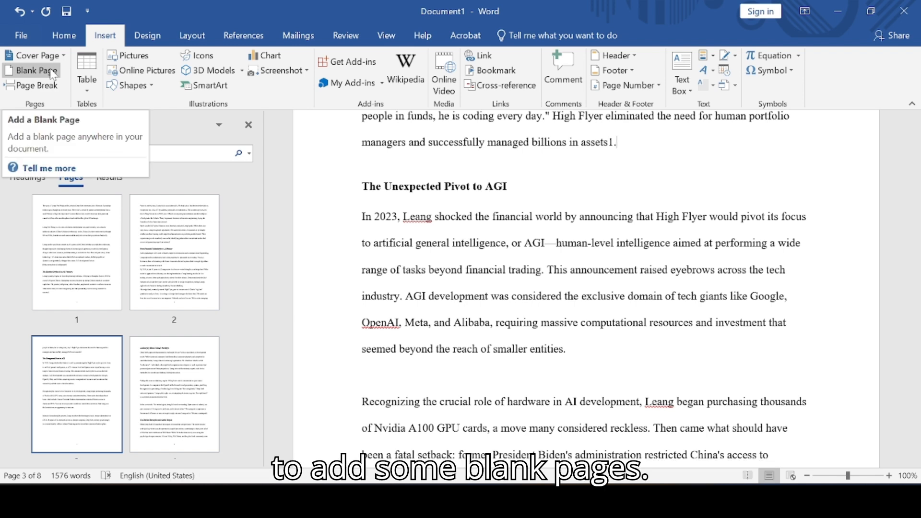
{"action": "left_click", "coordinate": [35, 70]}
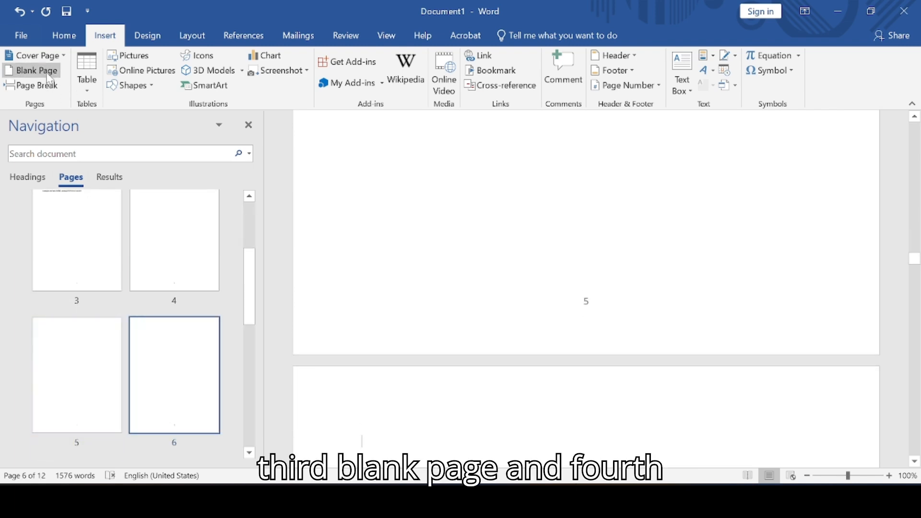
{"action": "left_click", "coordinate": [36, 70]}
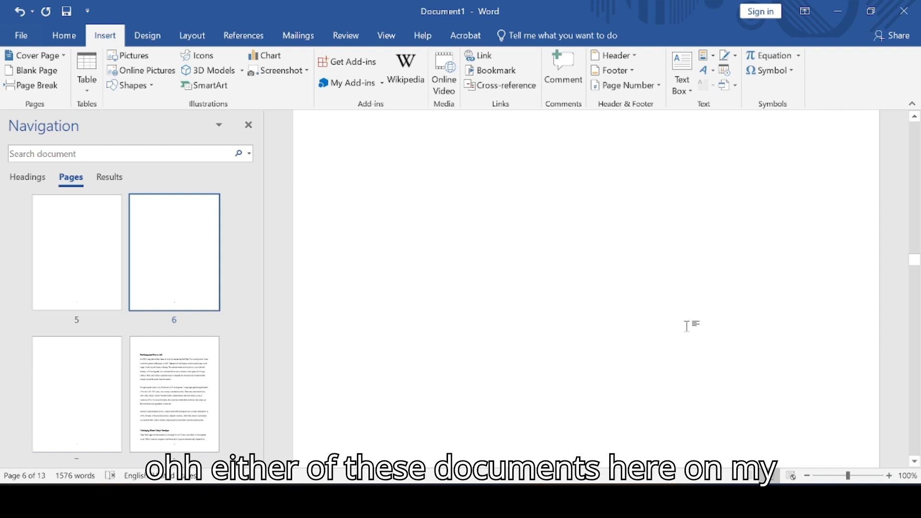
Step: Jump to the blank seventh page via its Navigation pane thumbnail and remove it, leaving 12 pages
{"action": "left_click", "coordinate": [77, 393]}
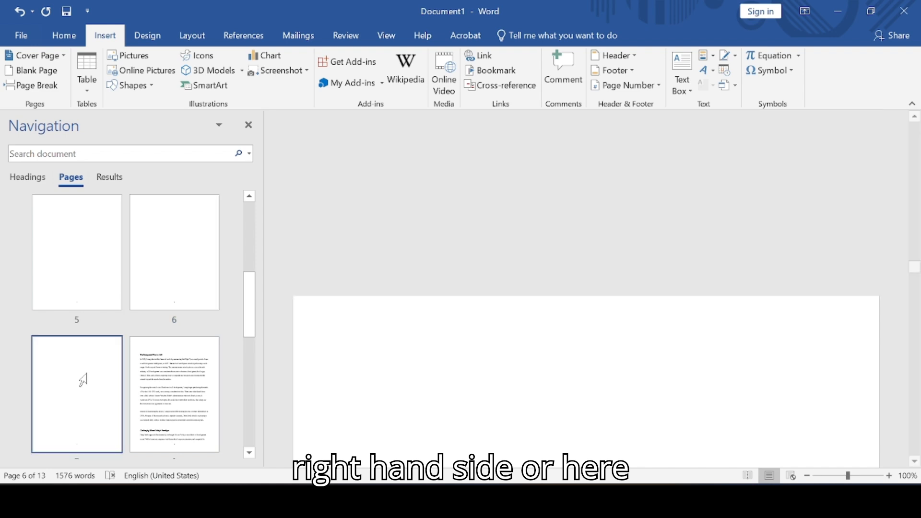
{"action": "left_click", "coordinate": [76, 393]}
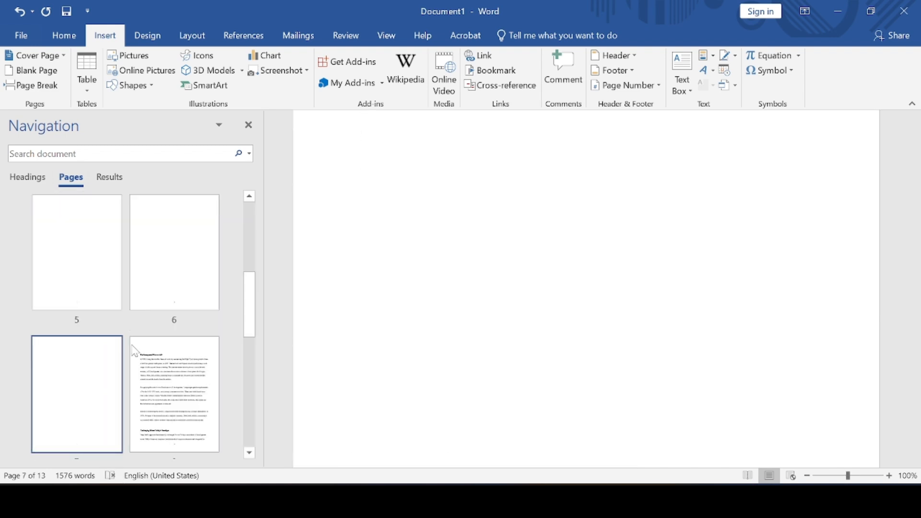
{"action": "scroll", "scroll_direction": "down", "scroll_amount": 3}
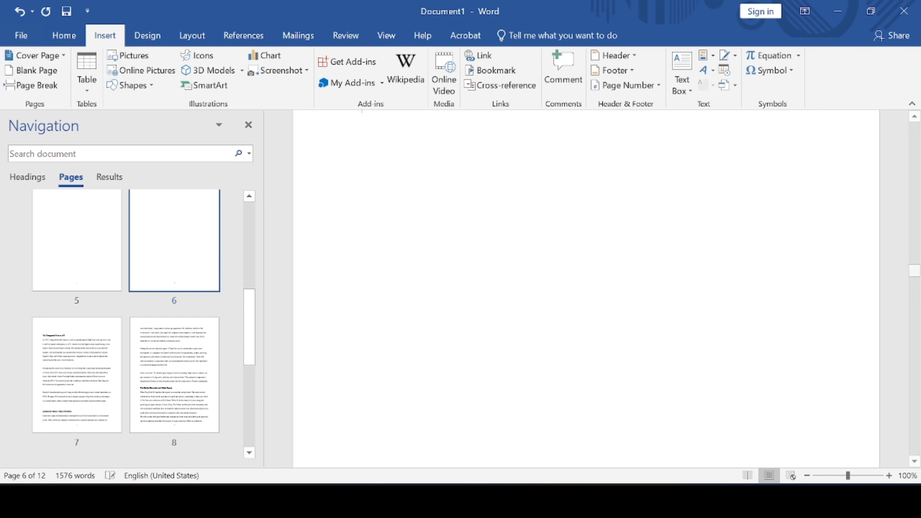
Step: Delete the remaining blank pages via their thumbnails, bringing the document back to 9 pages
{"action": "left_click", "coordinate": [174, 252]}
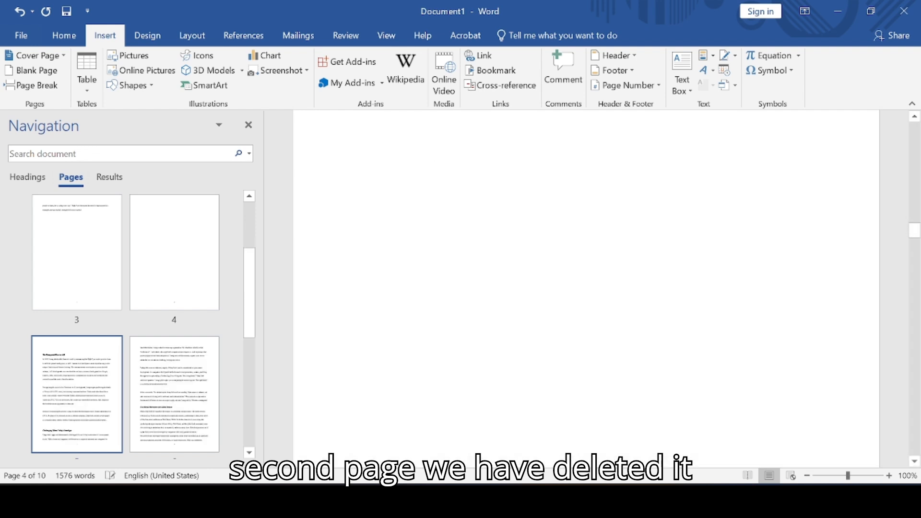
{"action": "left_click", "coordinate": [173, 253]}
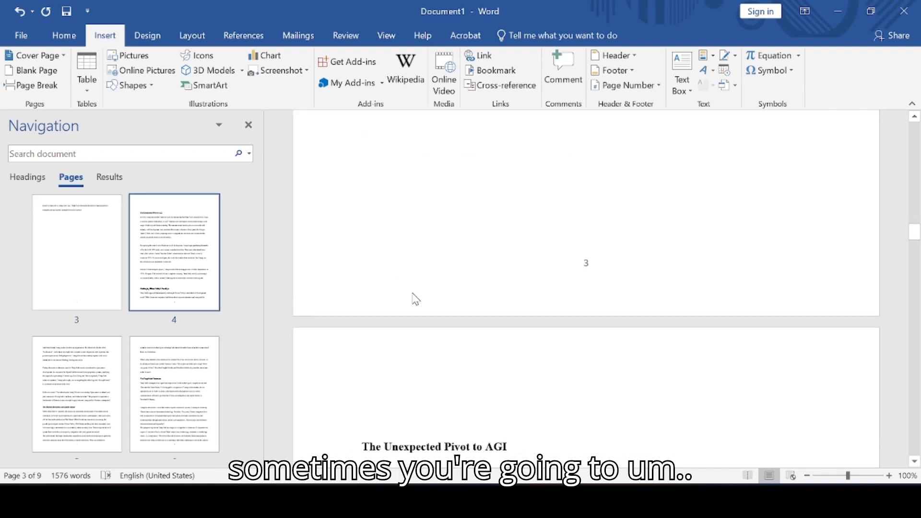
Step: Return to the Home ribbon and place the cursor above 'The Unexpected Pivot to AGI' heading
{"action": "scroll", "scroll_direction": "down", "scroll_amount": 3}
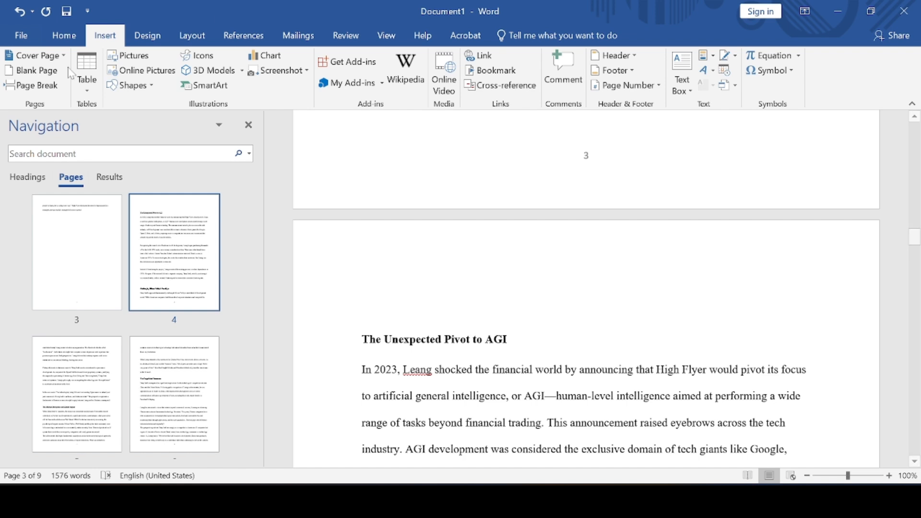
{"action": "left_click", "coordinate": [63, 35]}
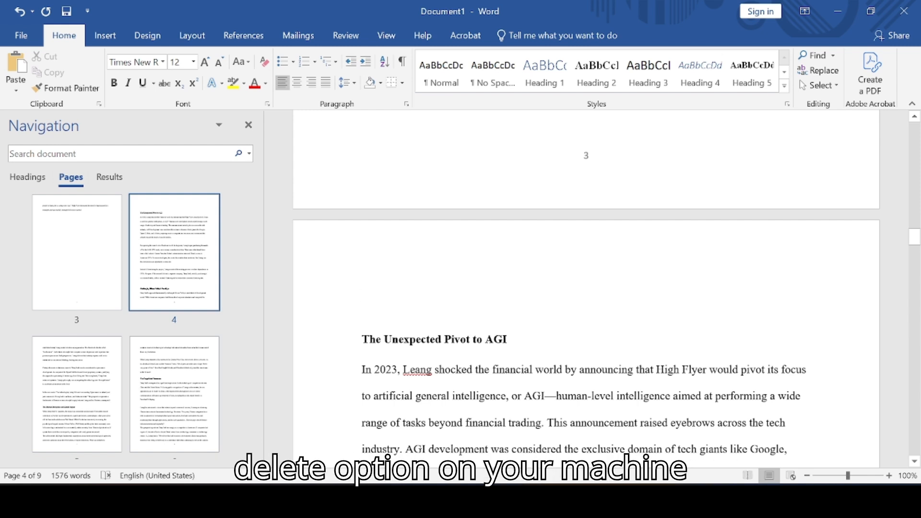
{"action": "left_click", "coordinate": [362, 295]}
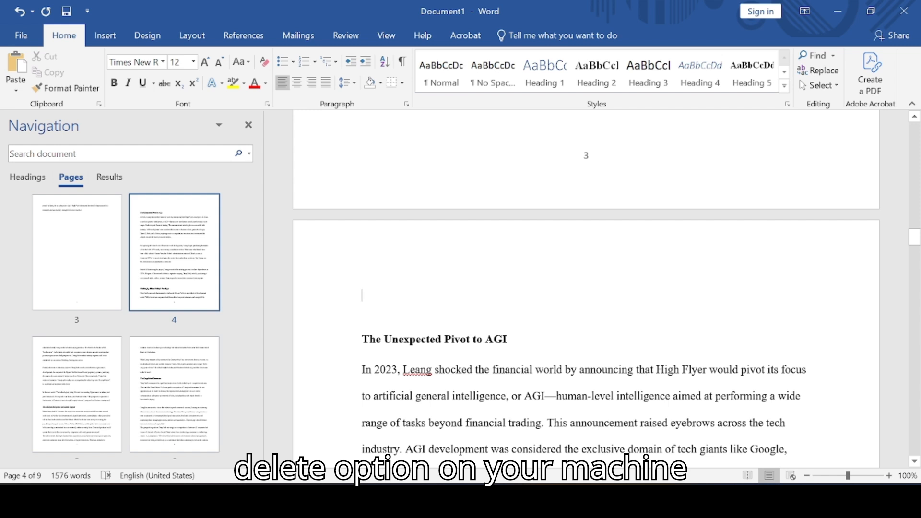